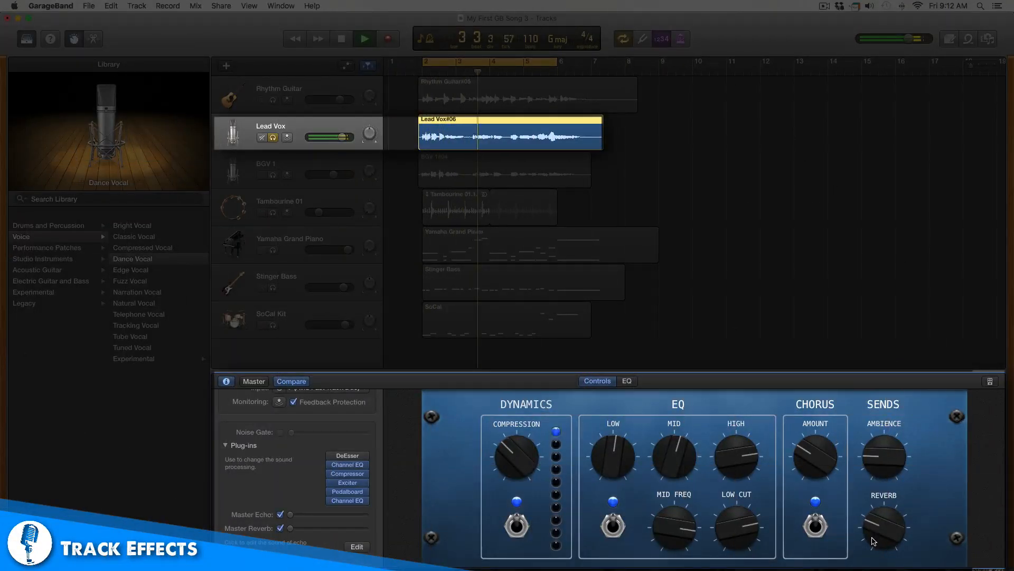
- Audition Compressed Vocal, then Dance Vocal on Lead Vox, and select Rhythm Guitar
click(142, 247)
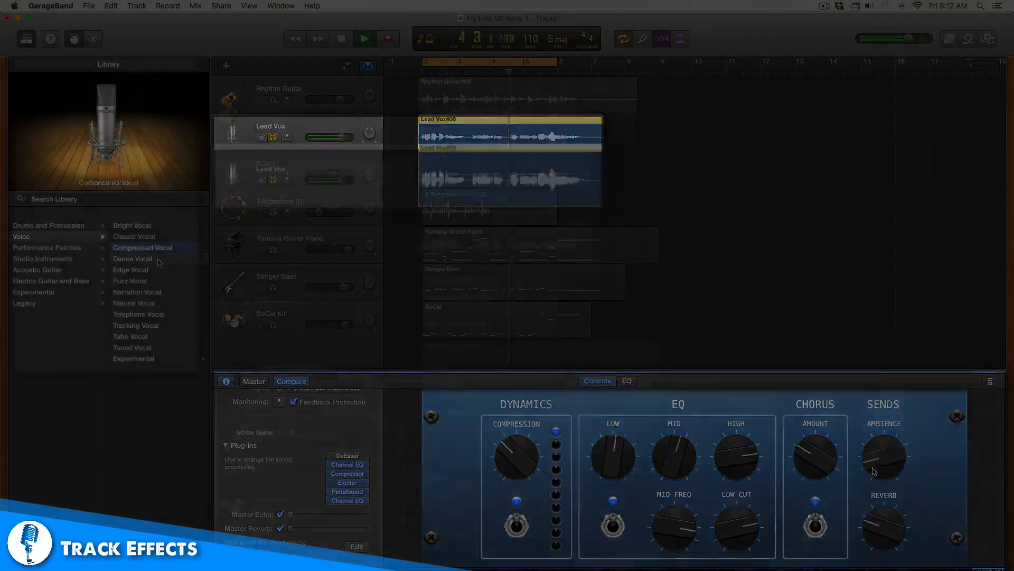
click(133, 259)
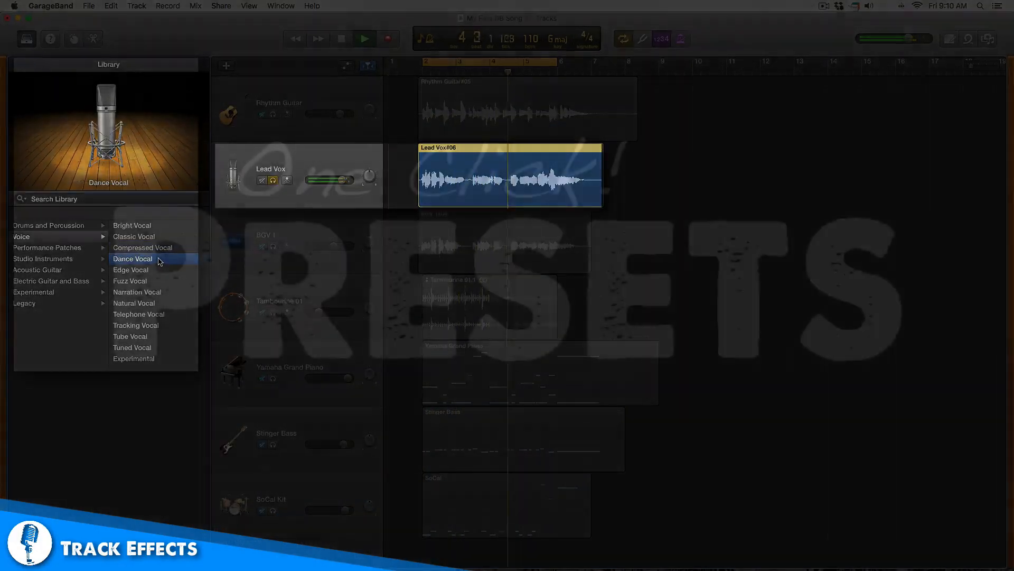
click(278, 110)
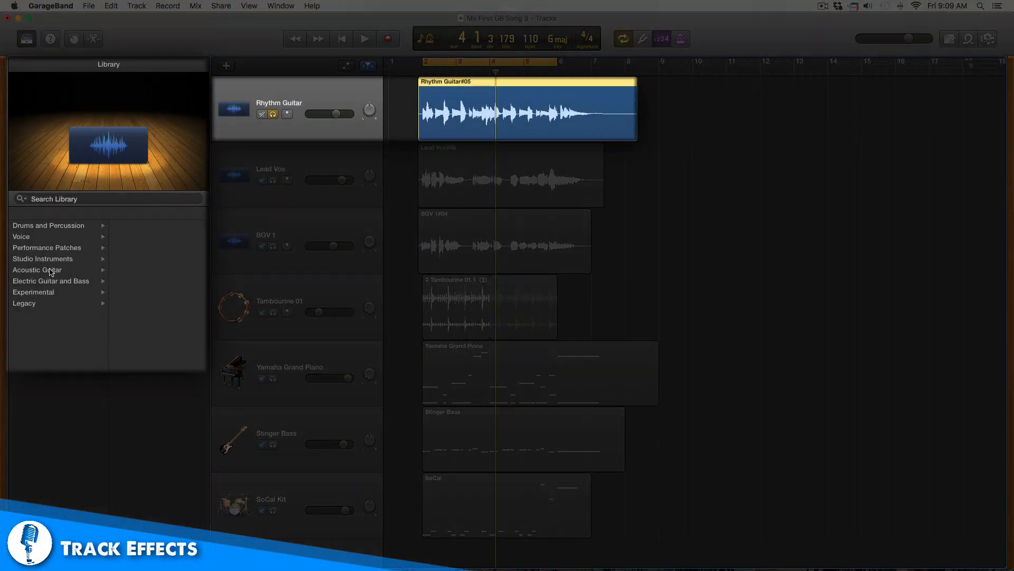
- Try Echo Strum and another Acoustic Guitar preset on the Rhythm Guitar track
click(37, 270)
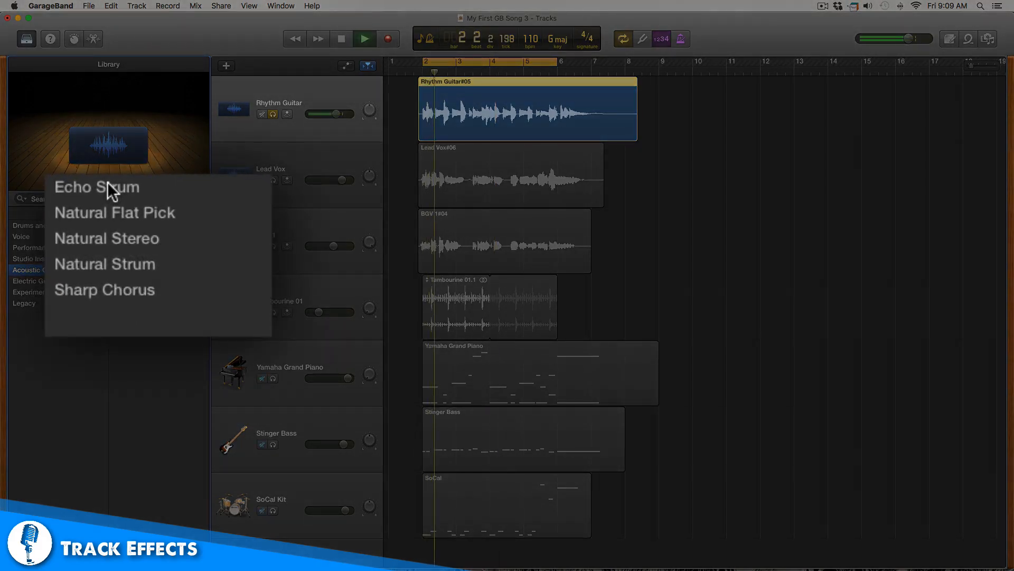
click(97, 187)
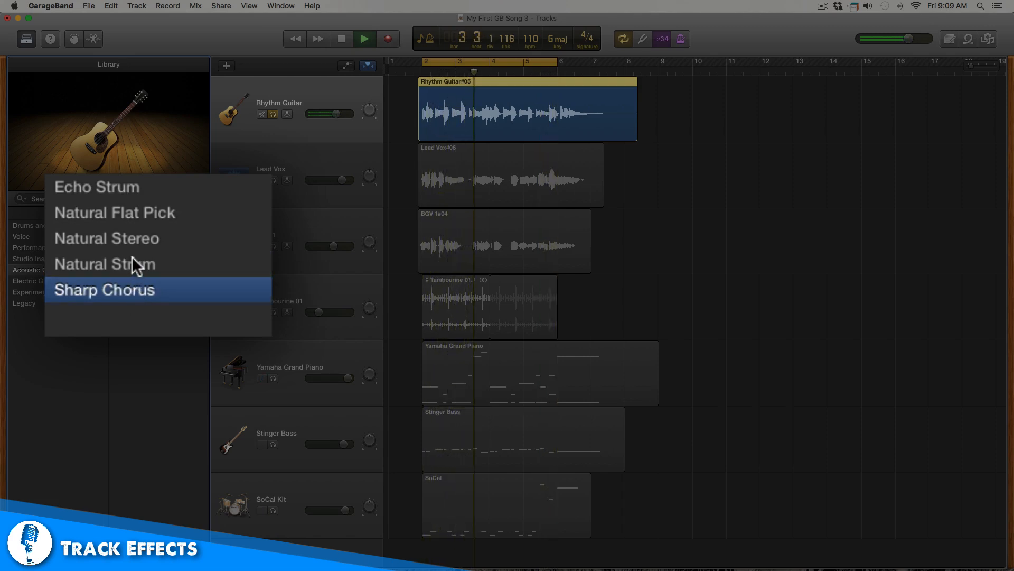
click(107, 238)
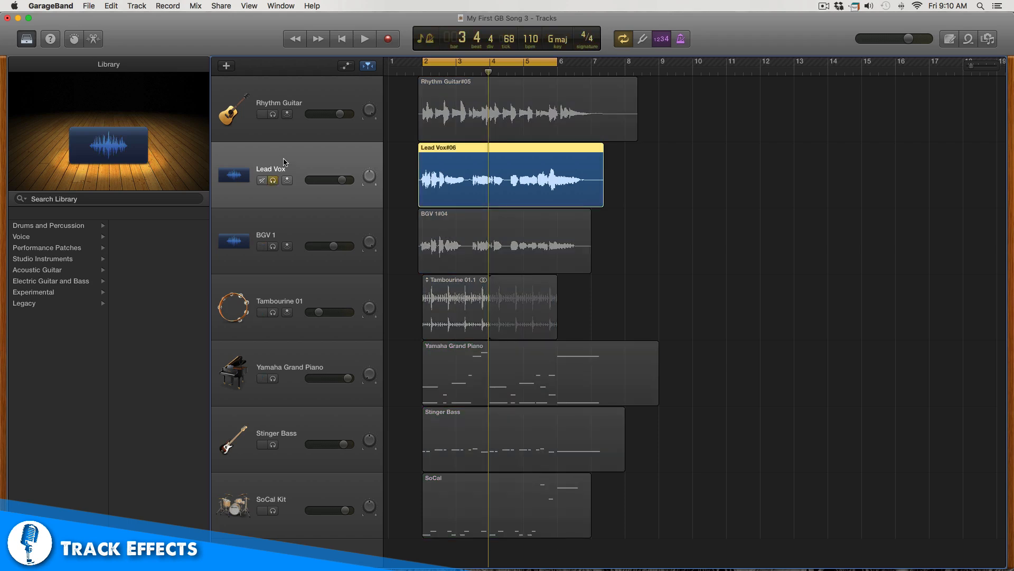
- Audition Telephone Vocal and Robot Vocal on Lead Vox, settling on Natural Vocal
click(364, 38)
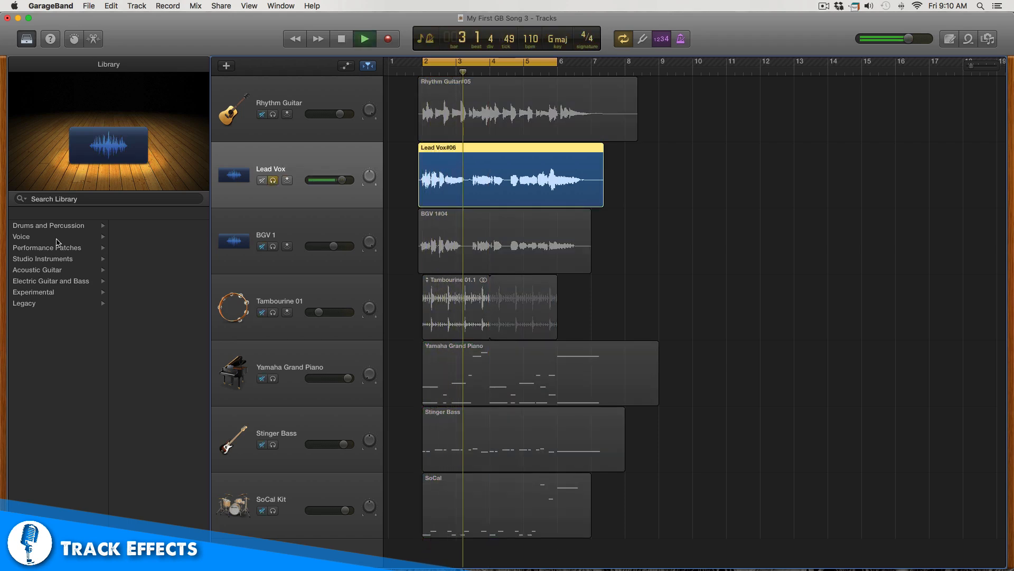
click(22, 236)
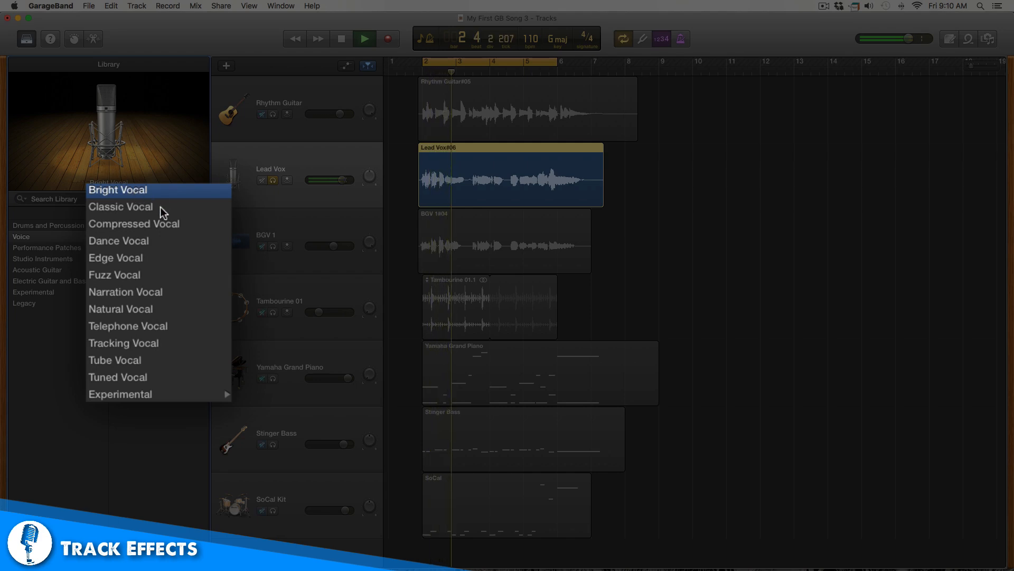
mouse_move(161, 207)
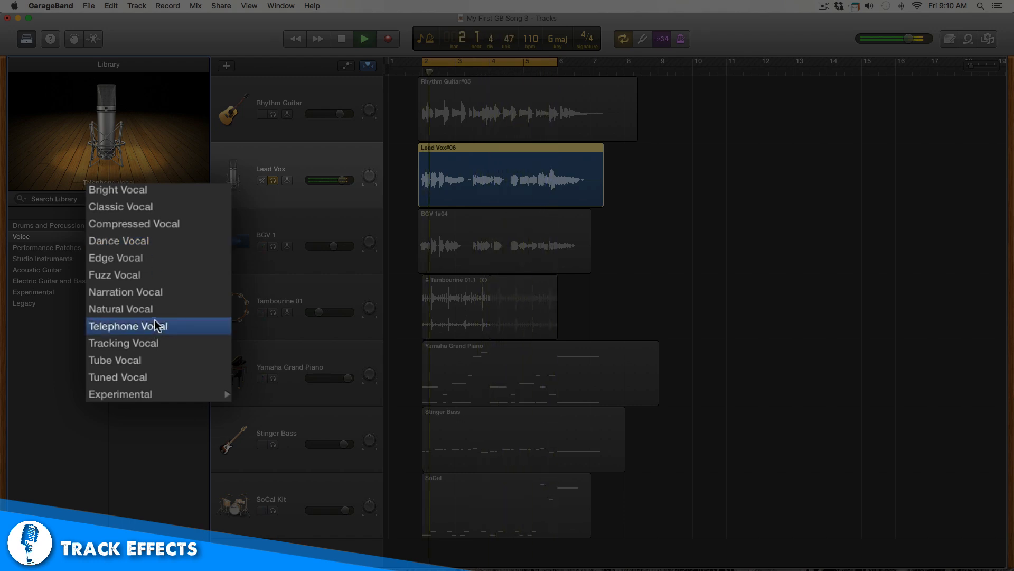
click(120, 393)
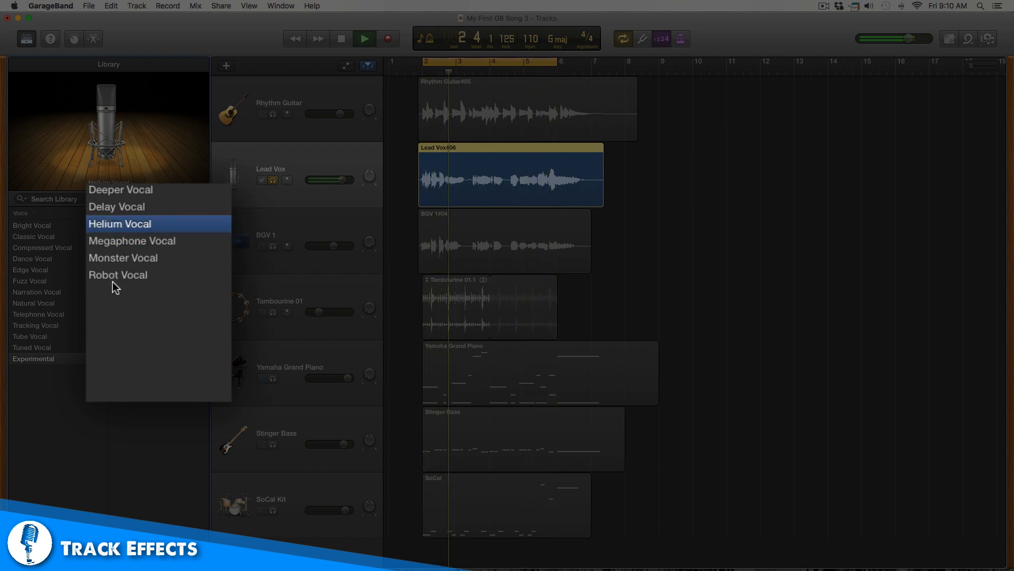
click(118, 274)
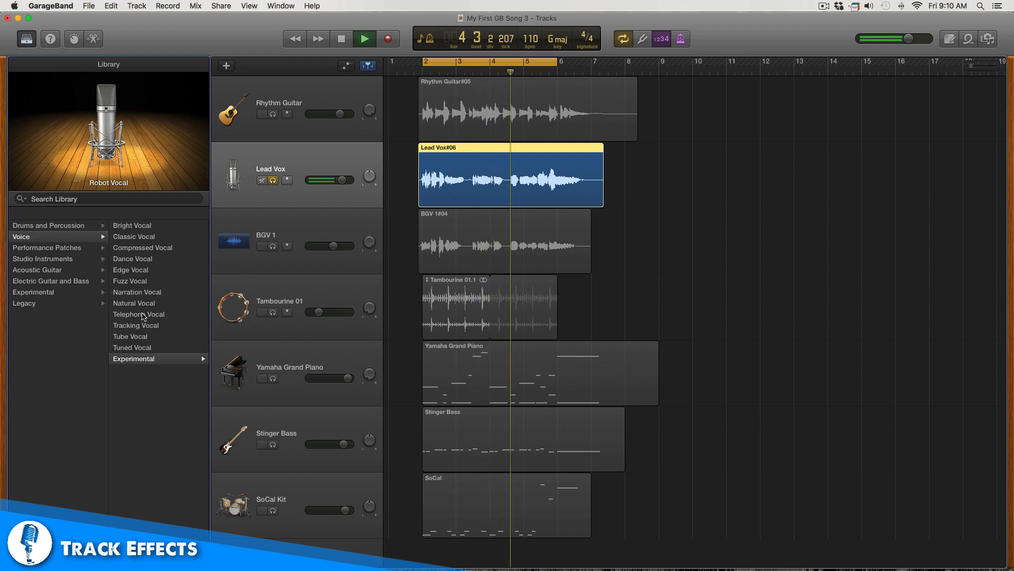
click(134, 303)
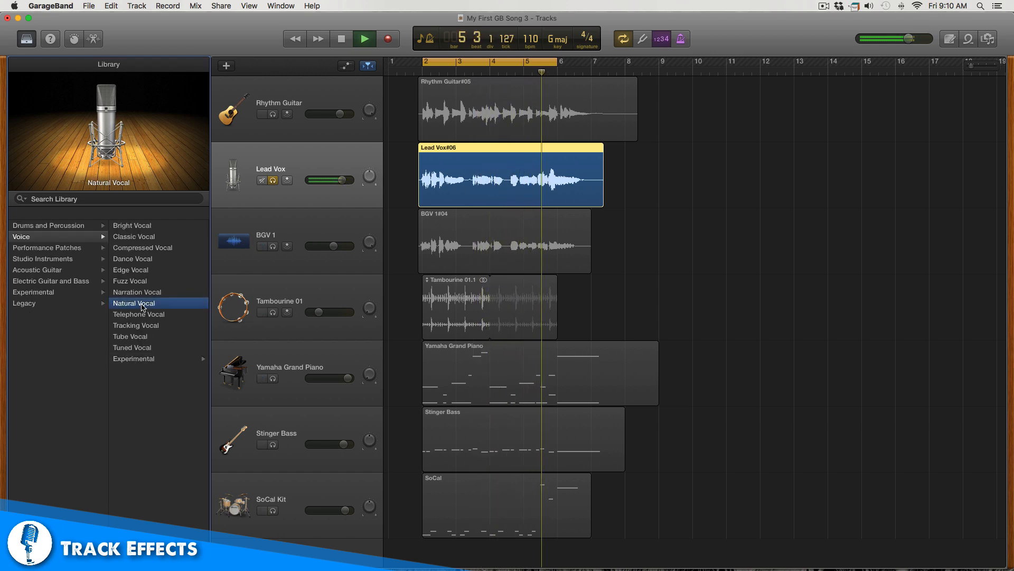
click(136, 325)
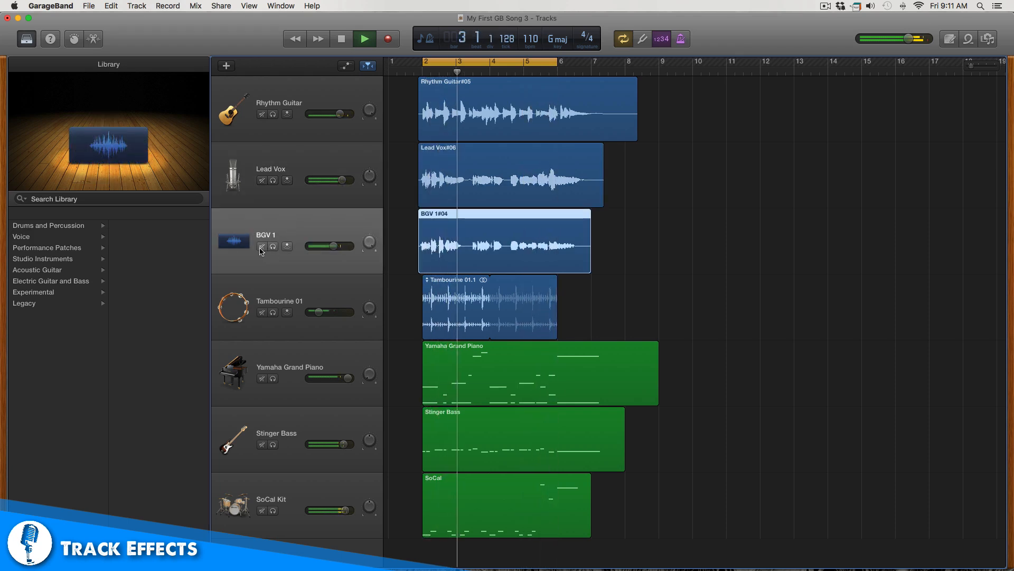
- Apply Library > Voice > Tracking Vocal to the BGV 1 backing track
click(21, 236)
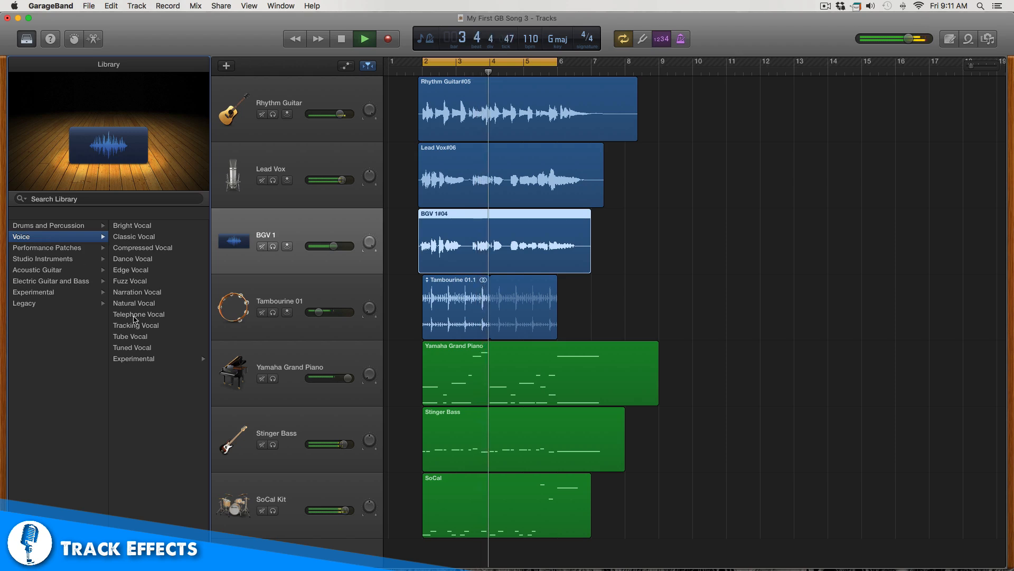
click(136, 325)
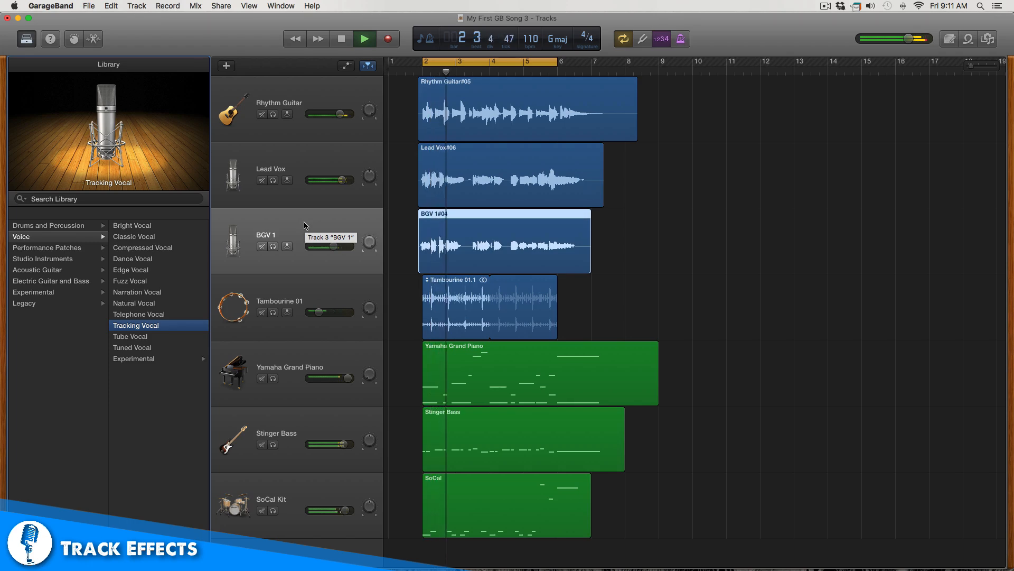
click(364, 39)
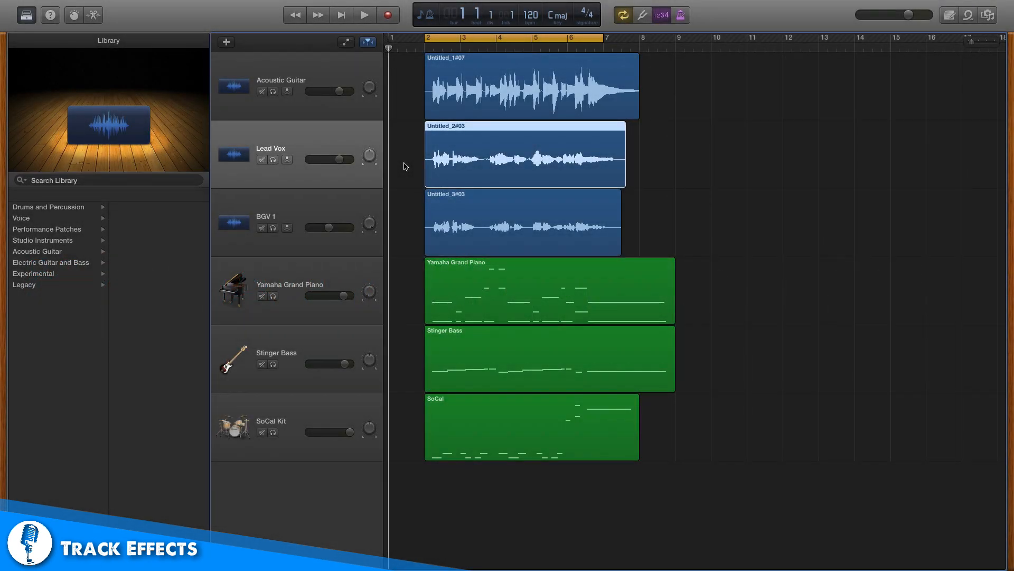
- Show Lead Vox Smart Controls, view its EQ curve, and browse Delay plug-ins
click(72, 14)
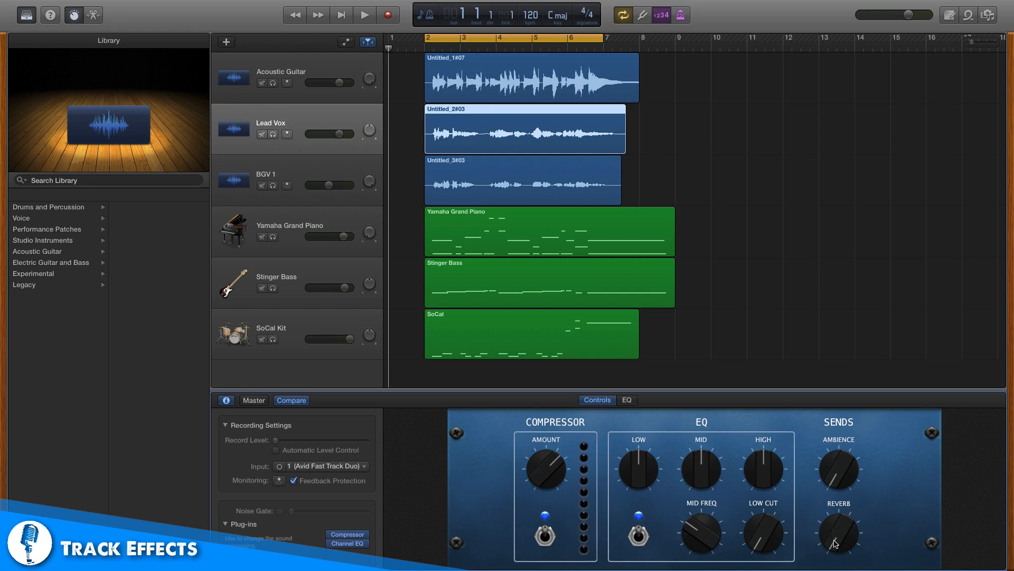
click(626, 399)
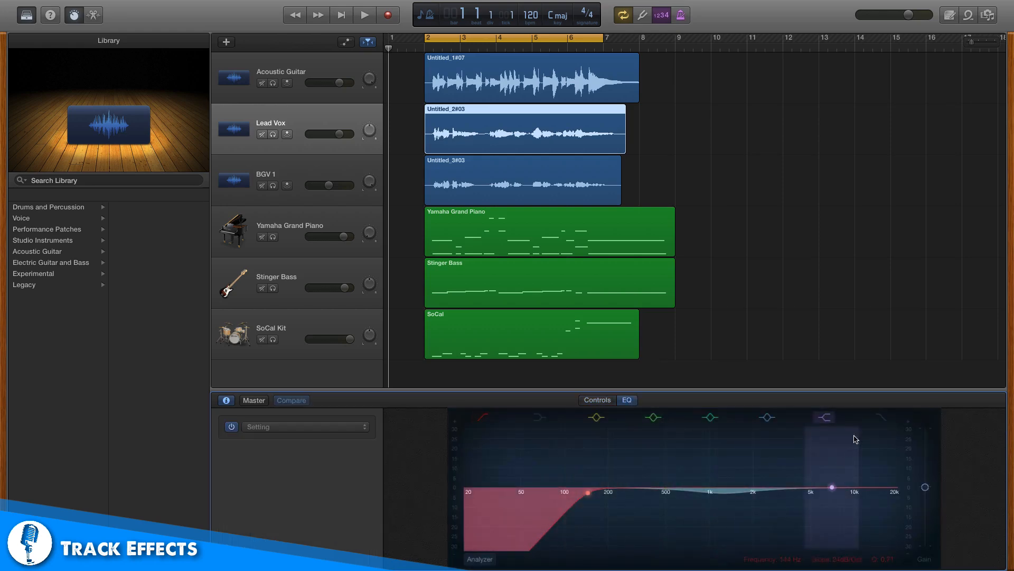
click(596, 400)
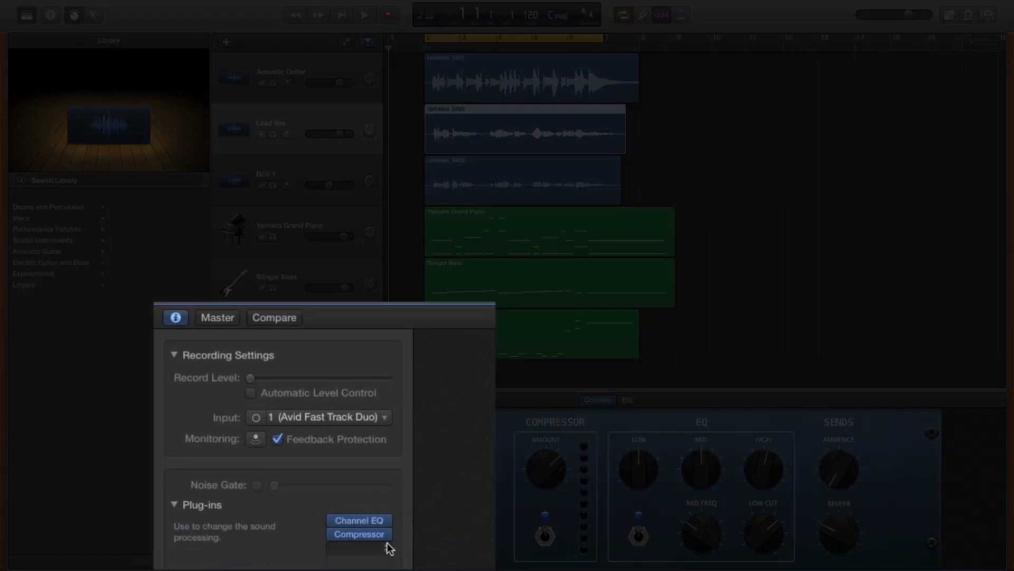
click(359, 533)
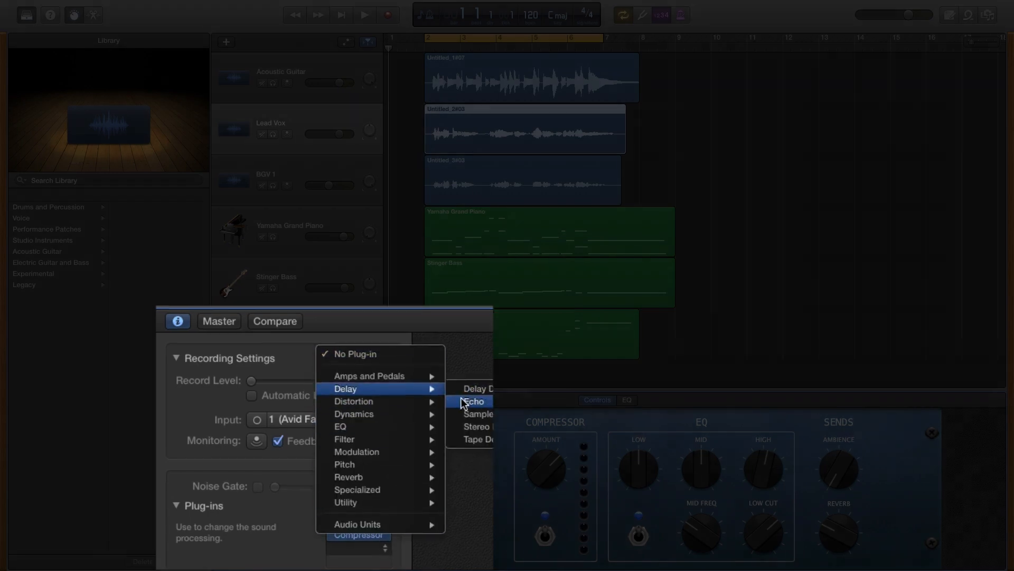
click(472, 401)
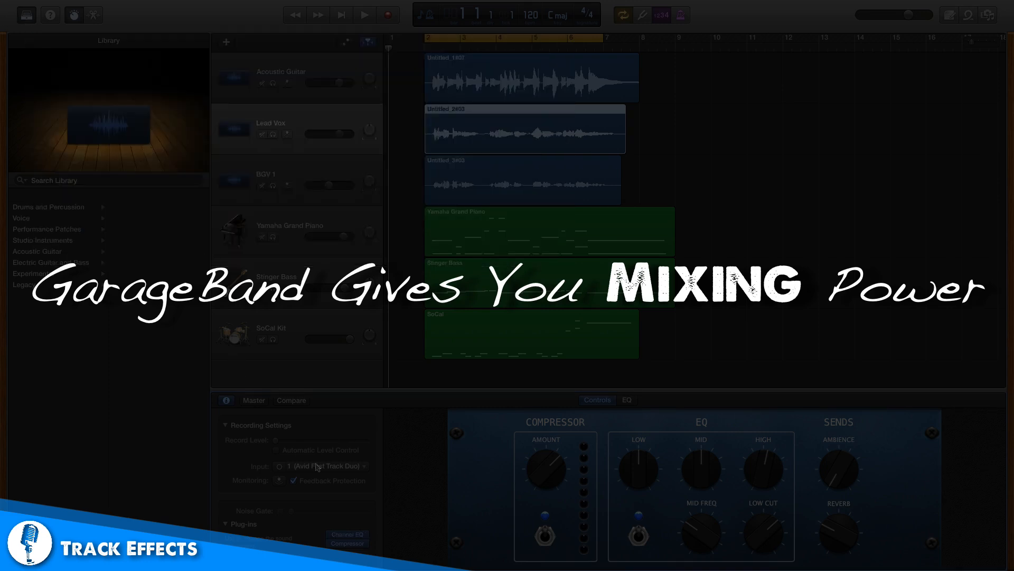
- Close and reopen the Lead Vox effect plug-in slot menu
click(347, 543)
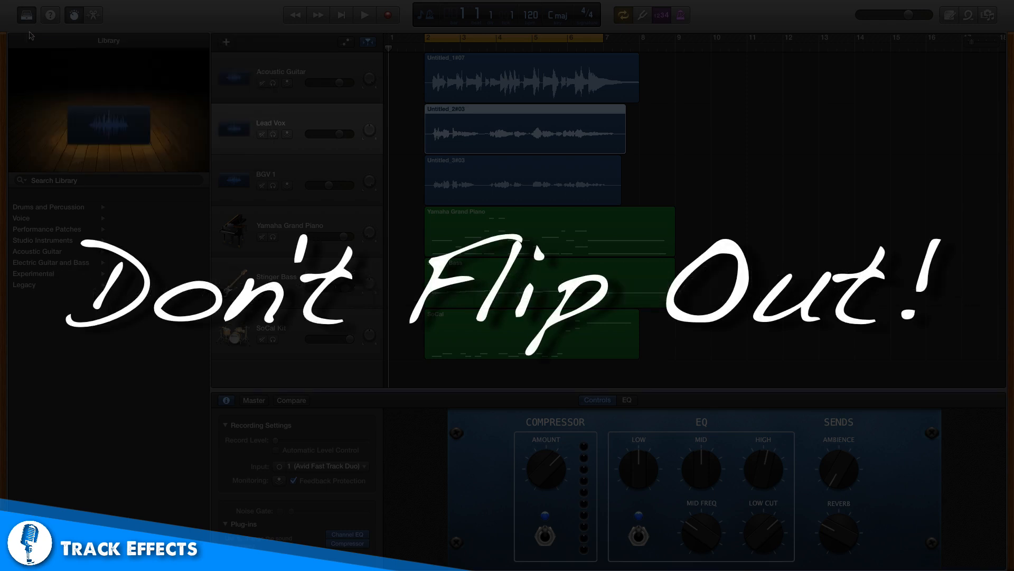
mouse_move(367, 552)
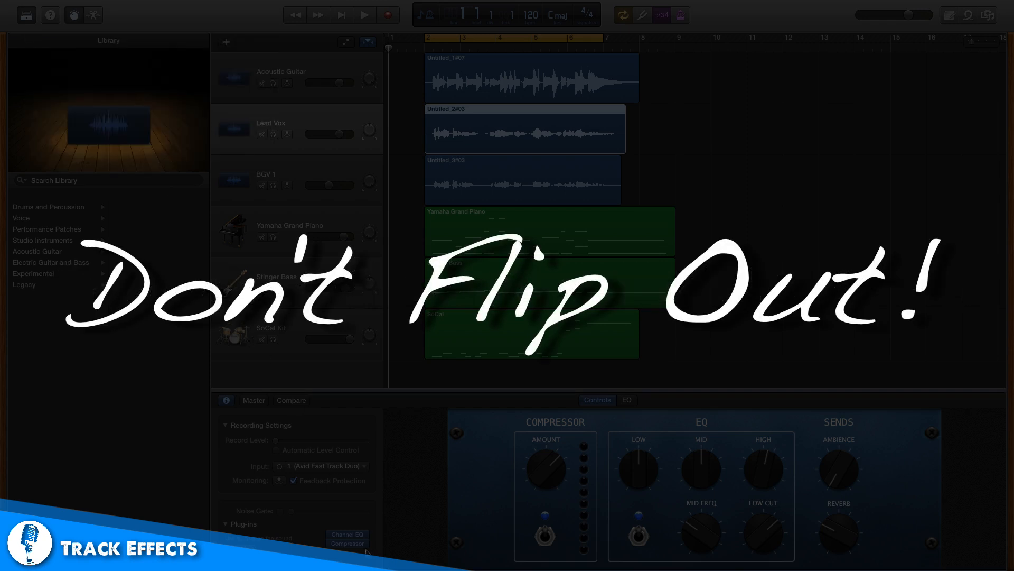
click(348, 544)
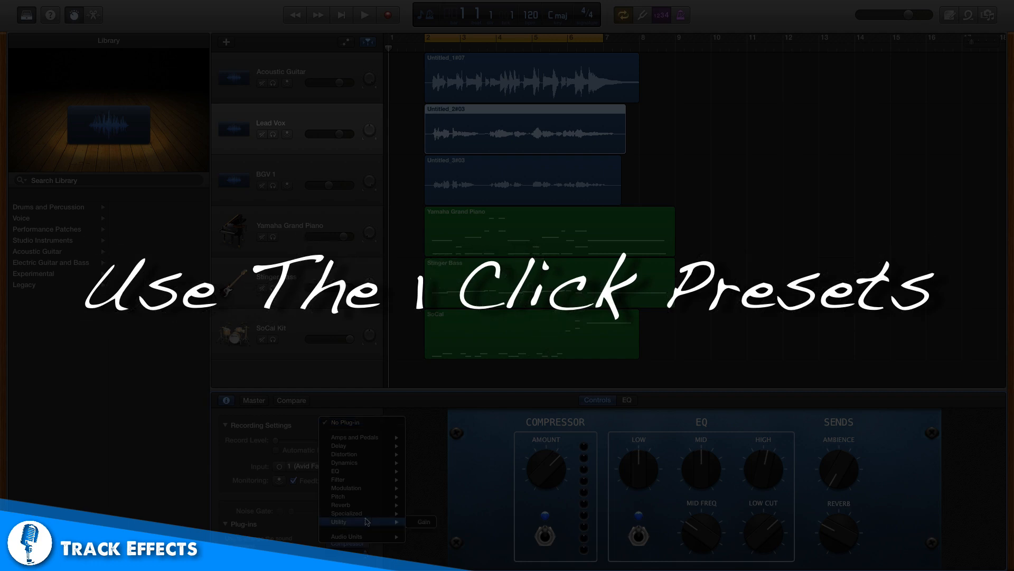
mouse_move(338, 496)
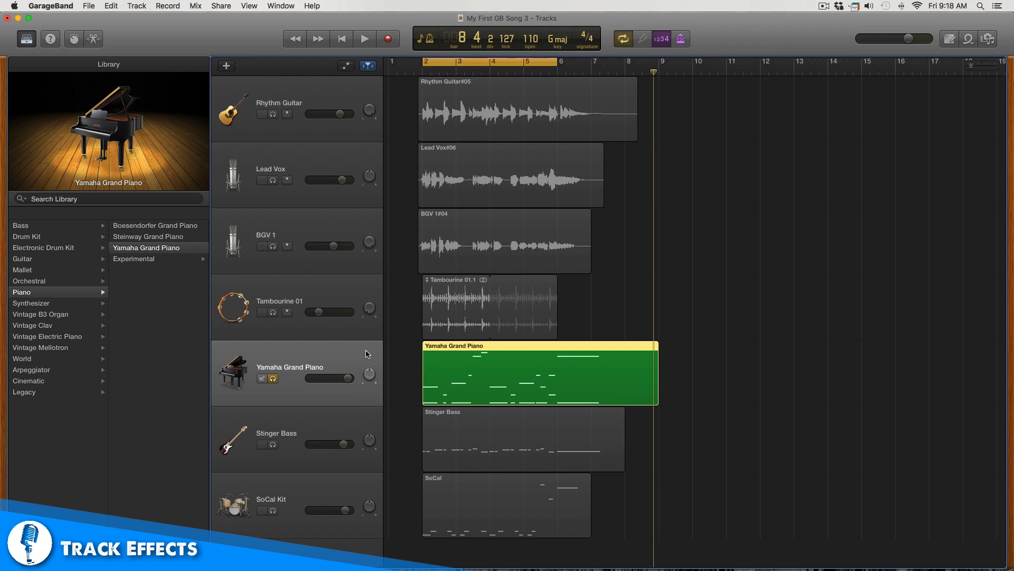
click(364, 38)
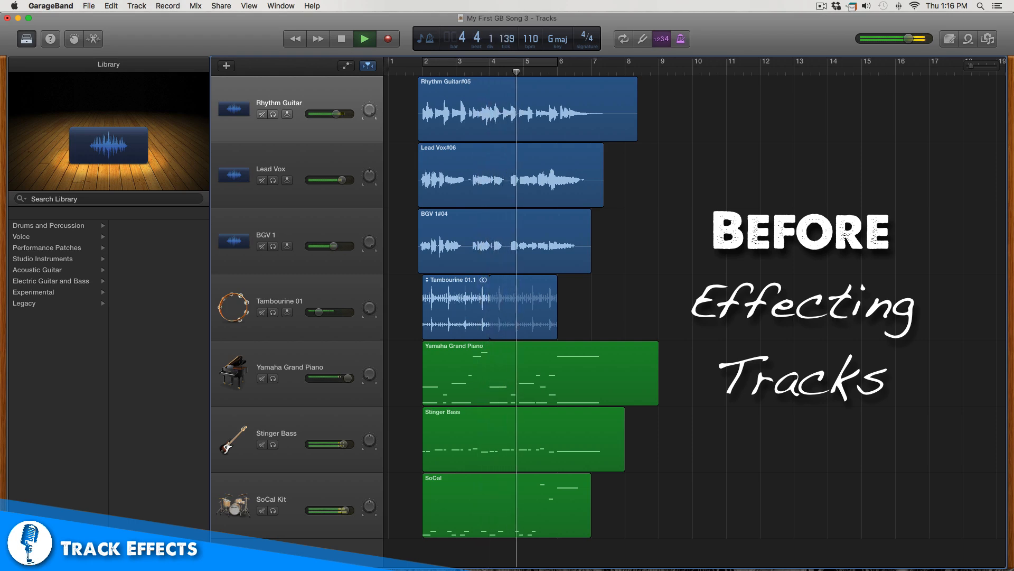
- Play the unprocessed song, then the preset-applied version for comparison
click(549, 62)
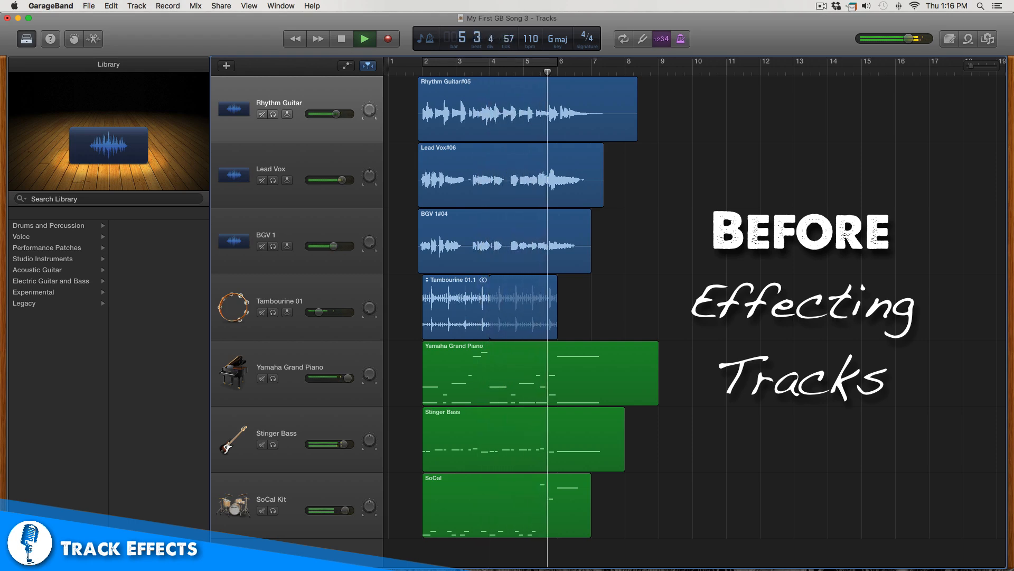
click(136, 325)
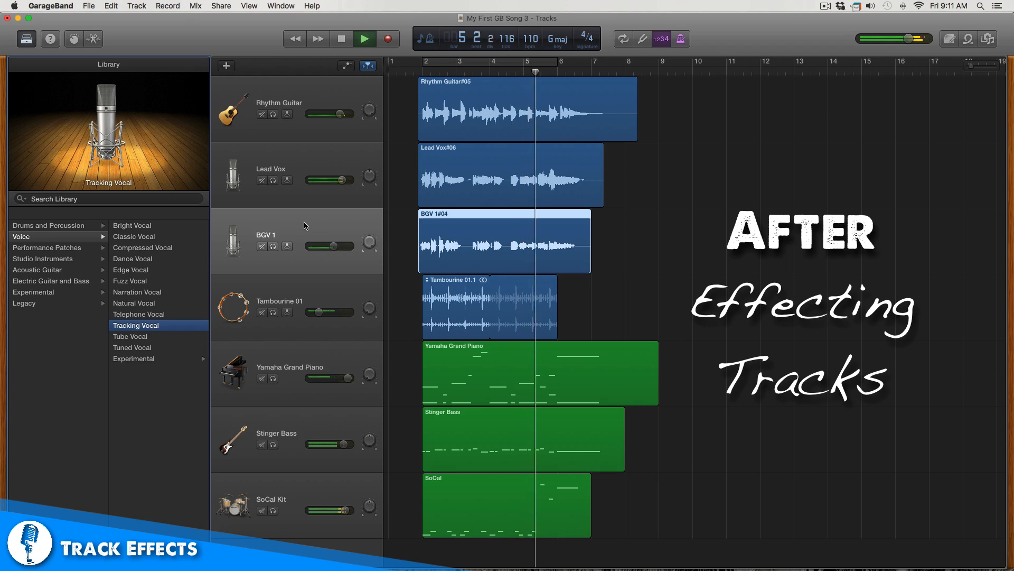
click(567, 61)
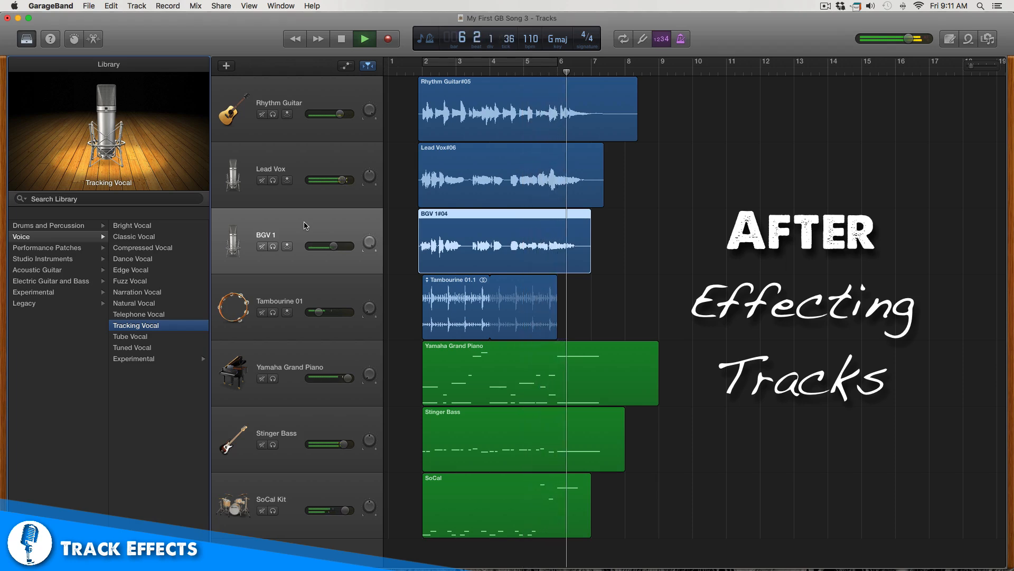